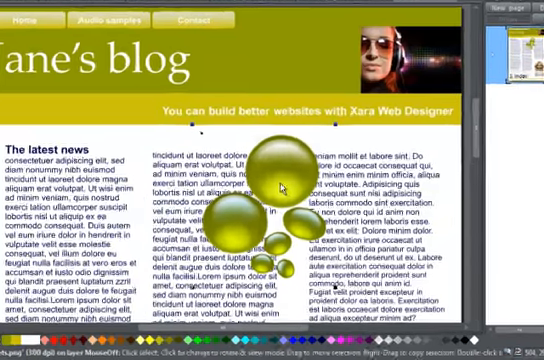
- Set the droplets picture to repel text so the middle column wraps around it
{"action": "right_click", "coordinate": [285, 190]}
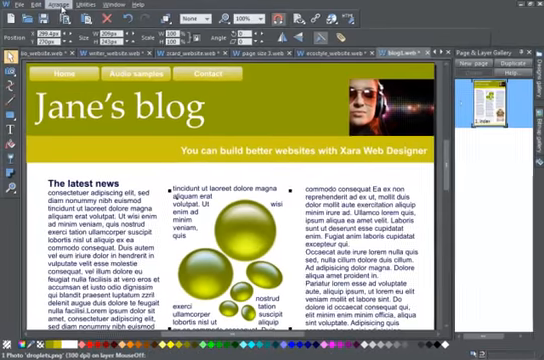
{"action": "left_click", "coordinate": [82, 8]}
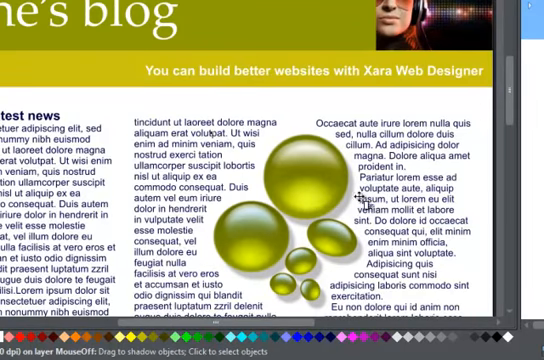
{"action": "mouse_move", "coordinate": [363, 192]}
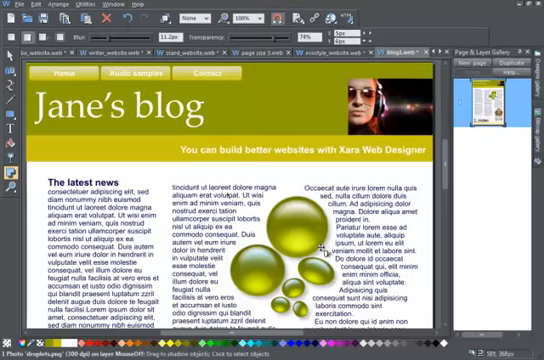
{"action": "scroll", "scroll_direction": "down", "scroll_amount": 3}
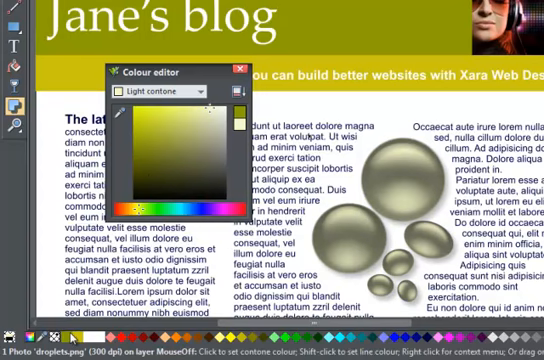
{"action": "mouse_move", "coordinate": [192, 155]}
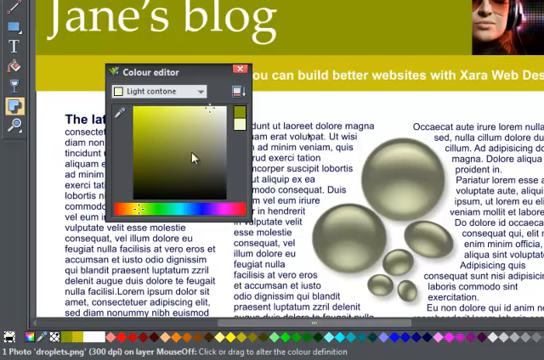